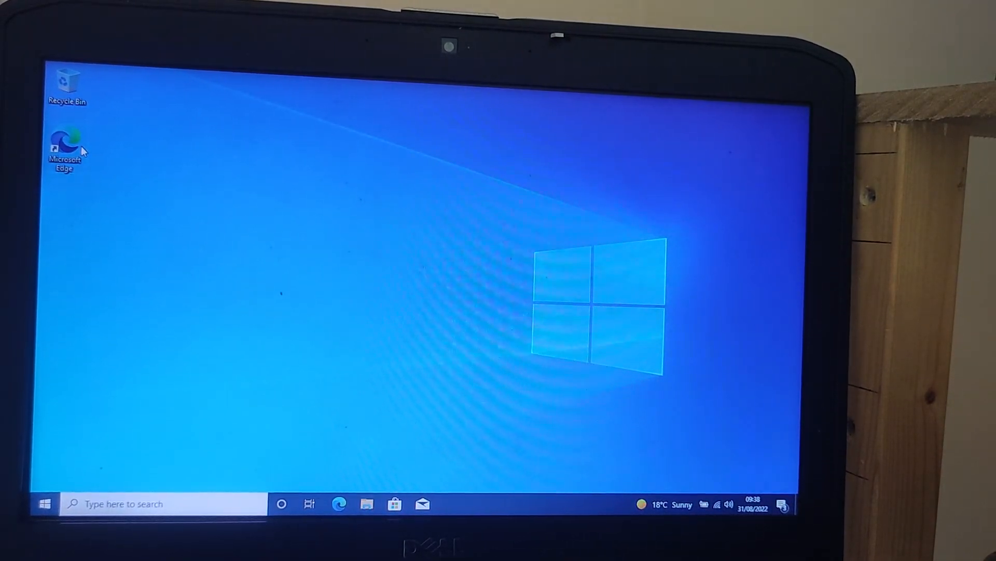
{"action": "mouse_move", "coordinate": [65, 146]}
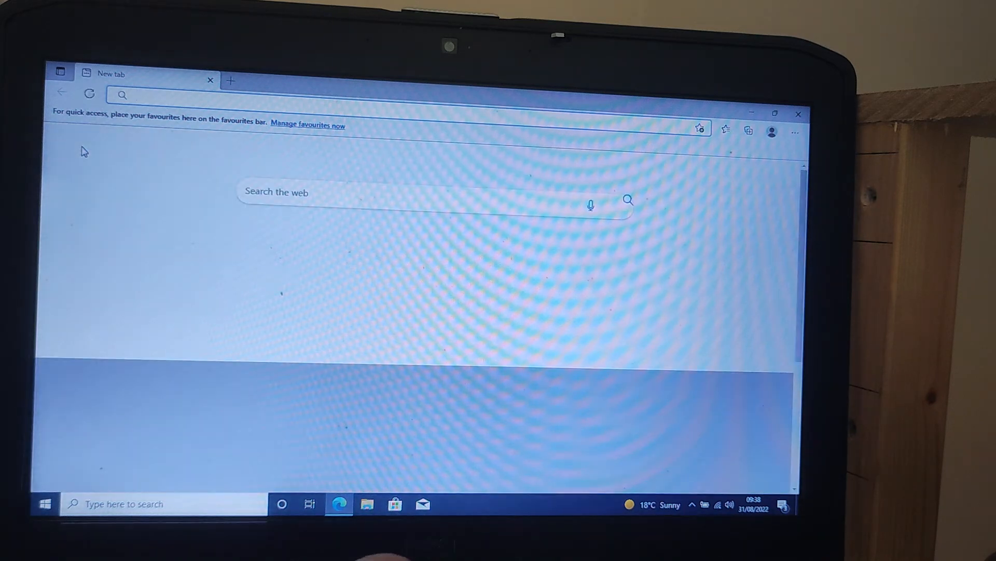
- Search Bing for 'bbc sounds' from the address bar suggestions
{"action": "type", "text": "bbc news"}
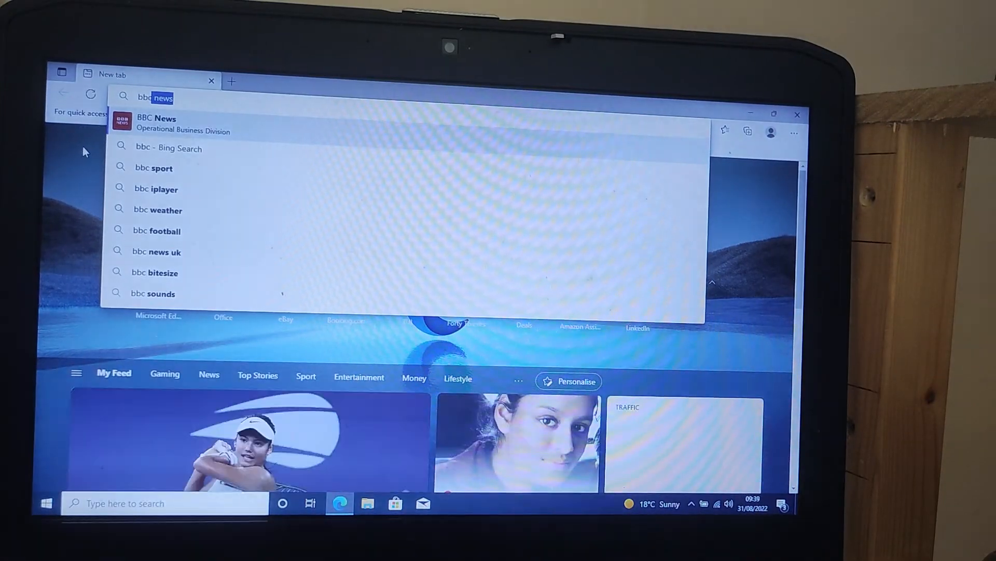
{"action": "left_click", "coordinate": [152, 292]}
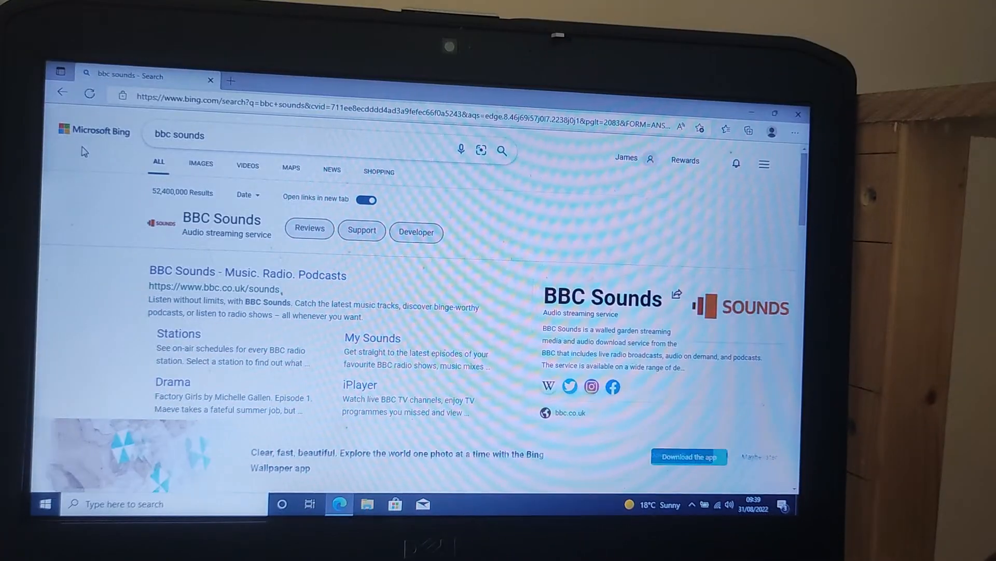